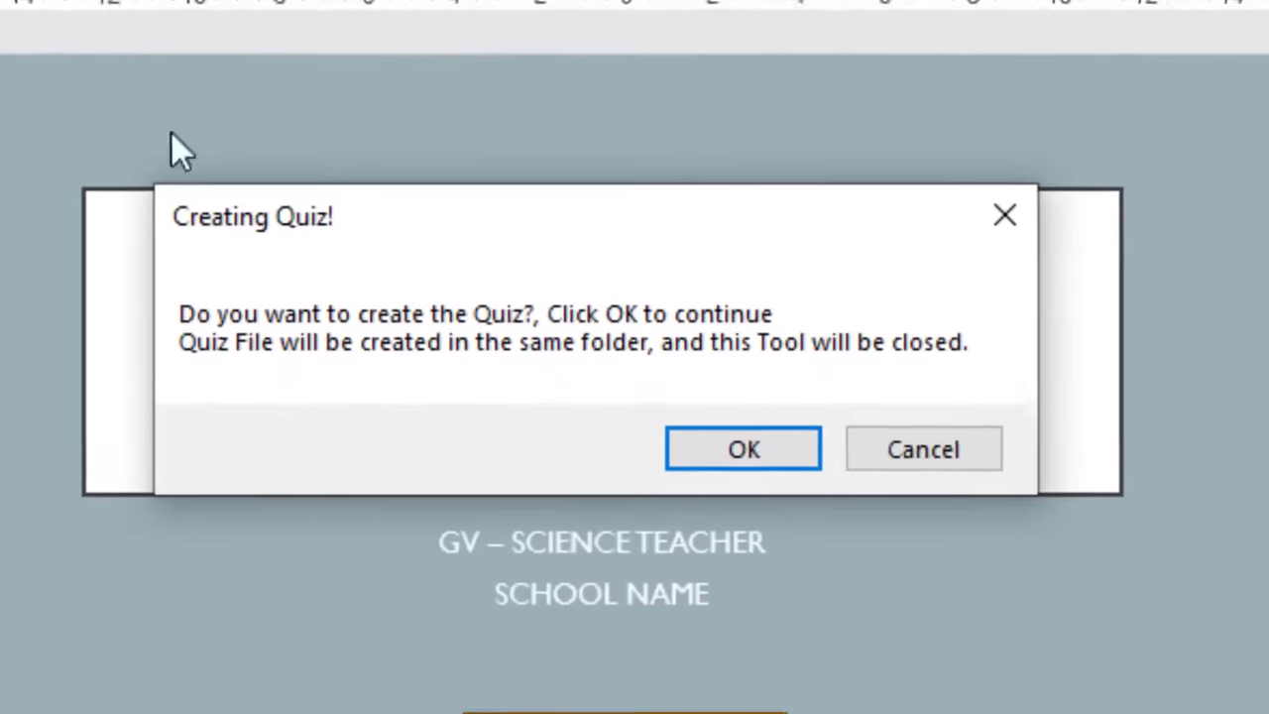
# Select the newly generated GvQuiz-27072023112256.ppsm file in the test folder.
pyautogui.click(743, 448)
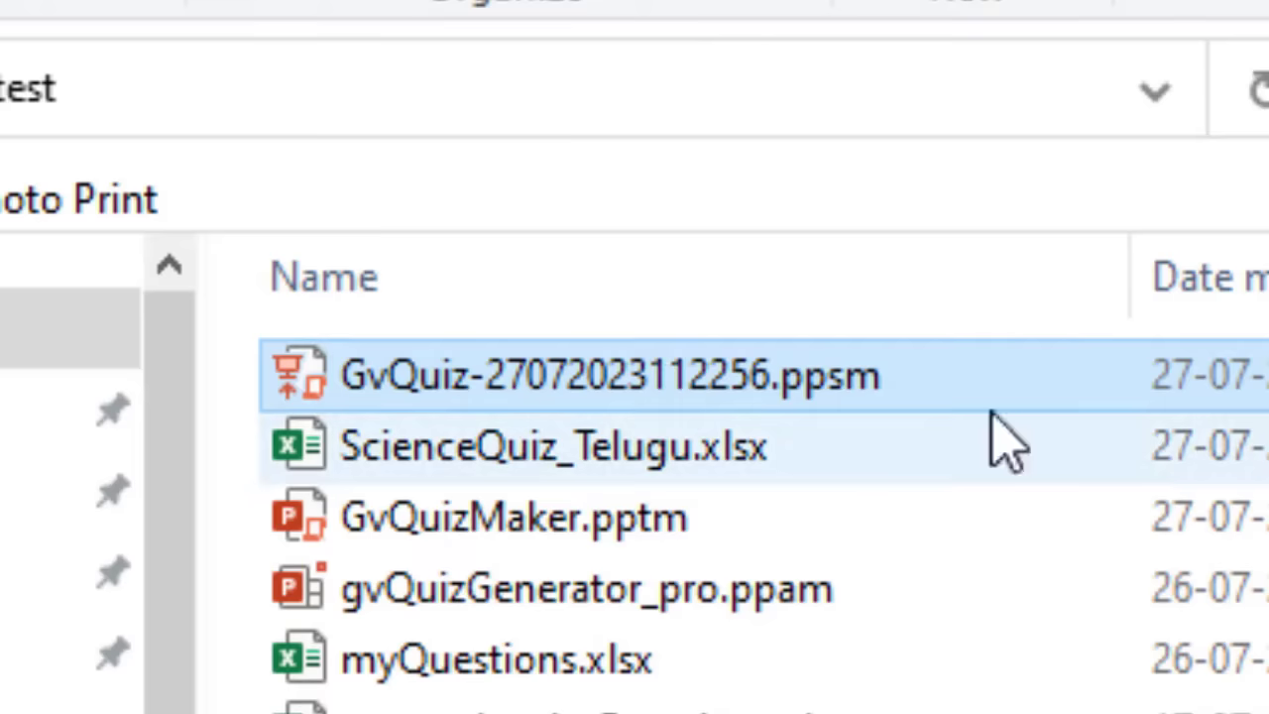
pyautogui.moveTo(734, 406)
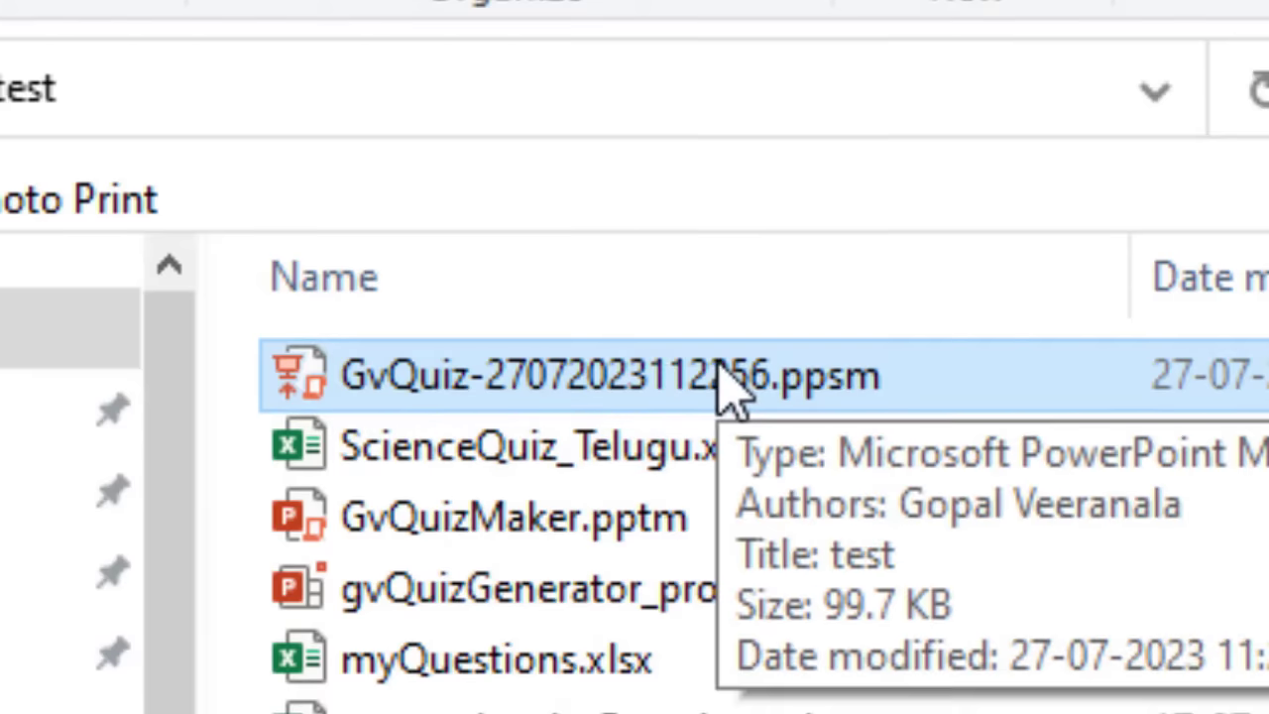
# Launch the GvQuiz slideshow, answer the first question, and advance from the Coal answer.
pyautogui.doubleClick(585, 378)
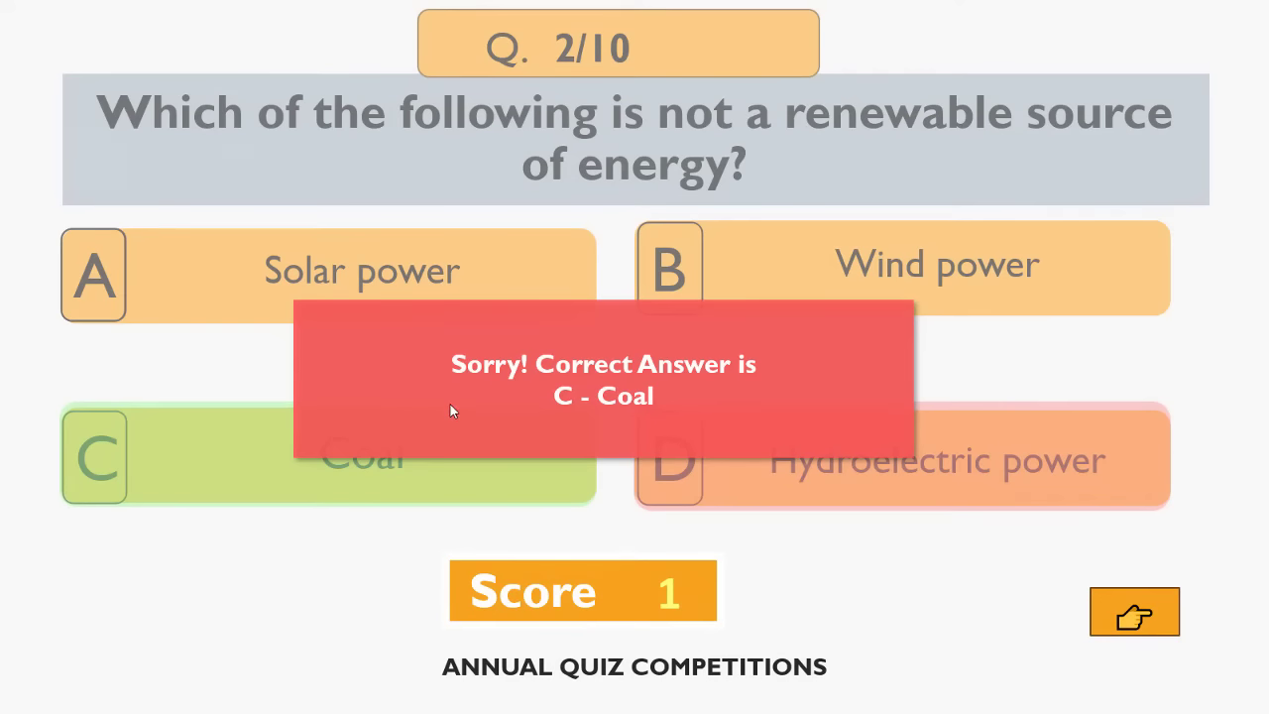
pyautogui.click(1134, 612)
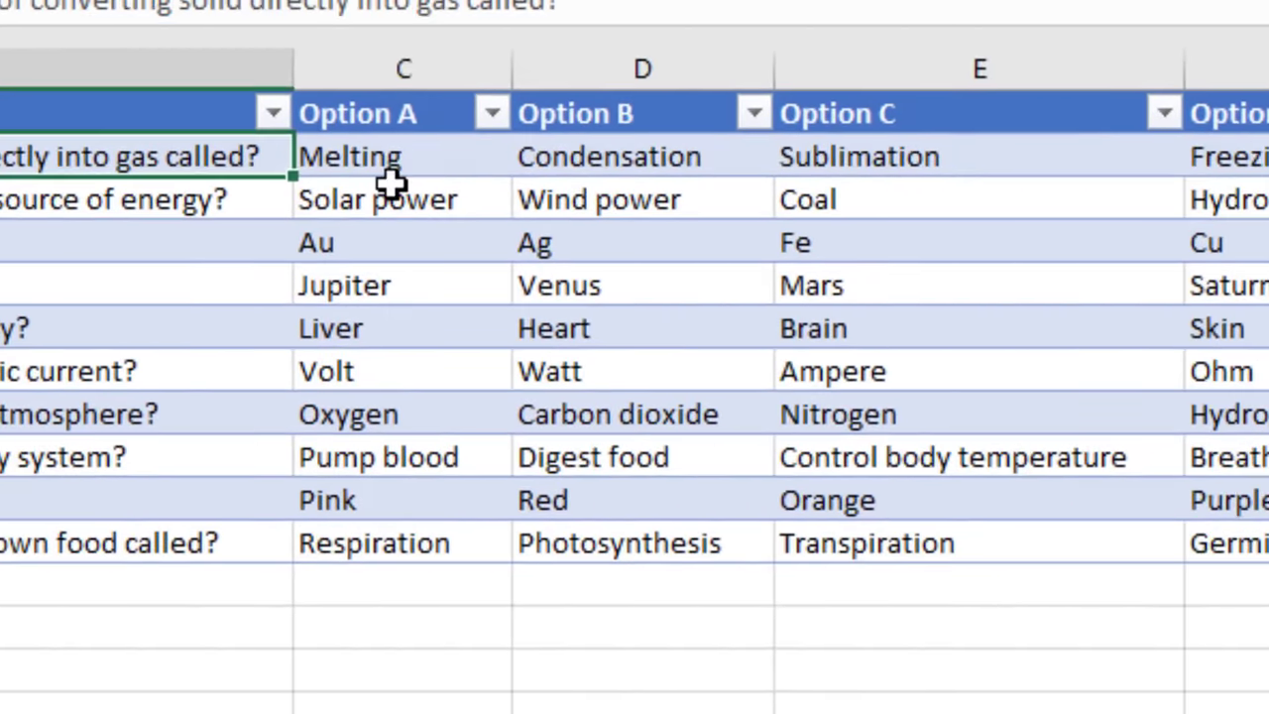
# Scroll right through the question spreadsheet to review the Option A–D columns.
pyautogui.hscroll(3)
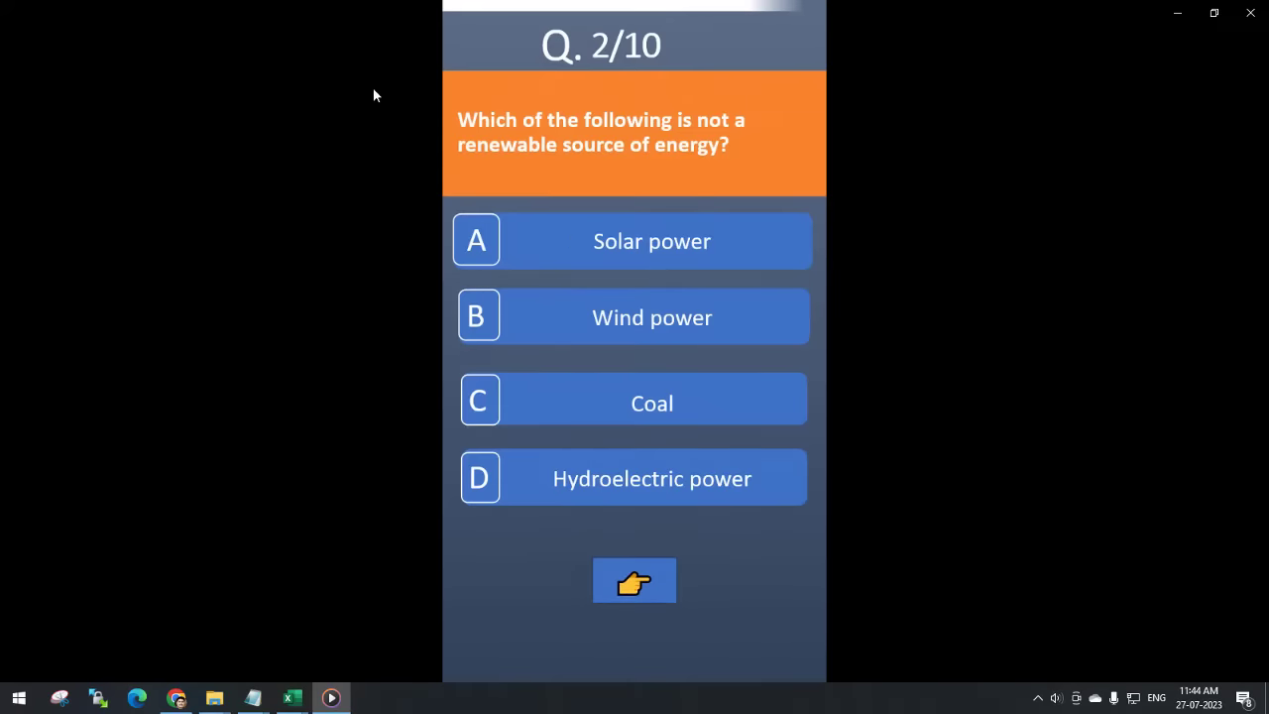
# Run the quiz maker again so it asks to confirm creating the quiz file.
pyautogui.click(633, 580)
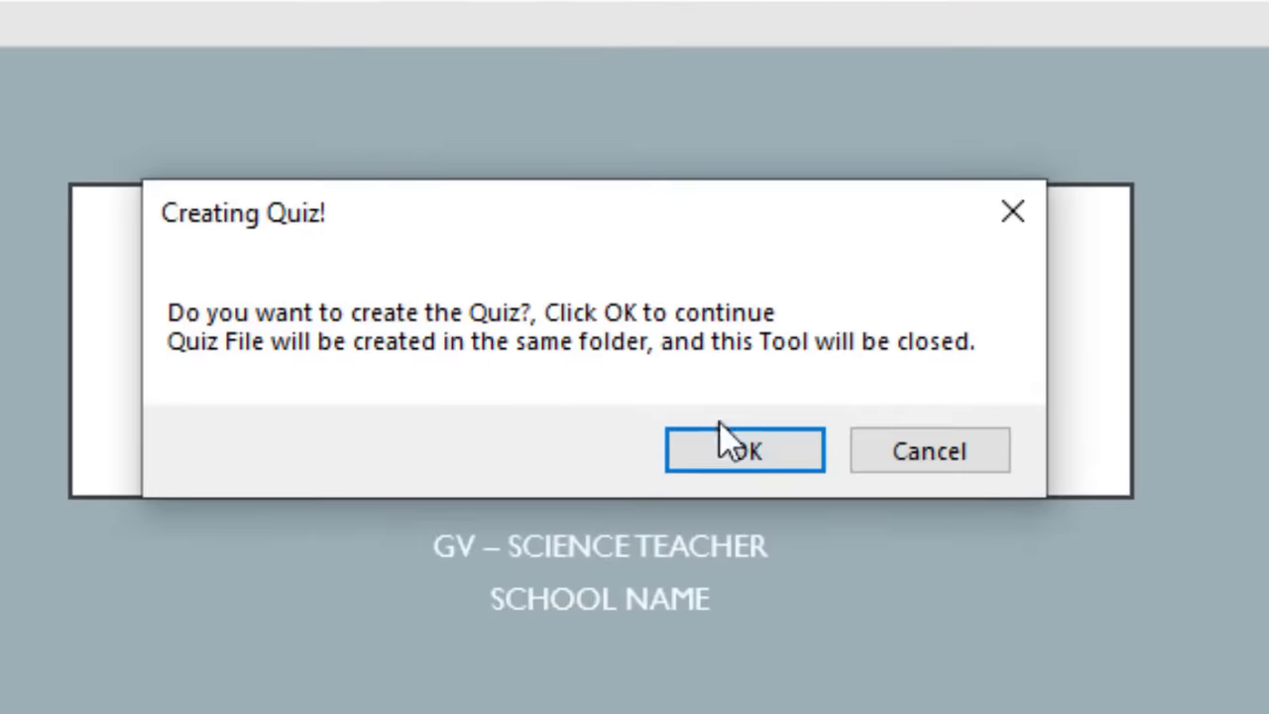
# Generate the quiz from the chosen question spreadsheet and open its Science Quiz title slide.
pyautogui.click(743, 450)
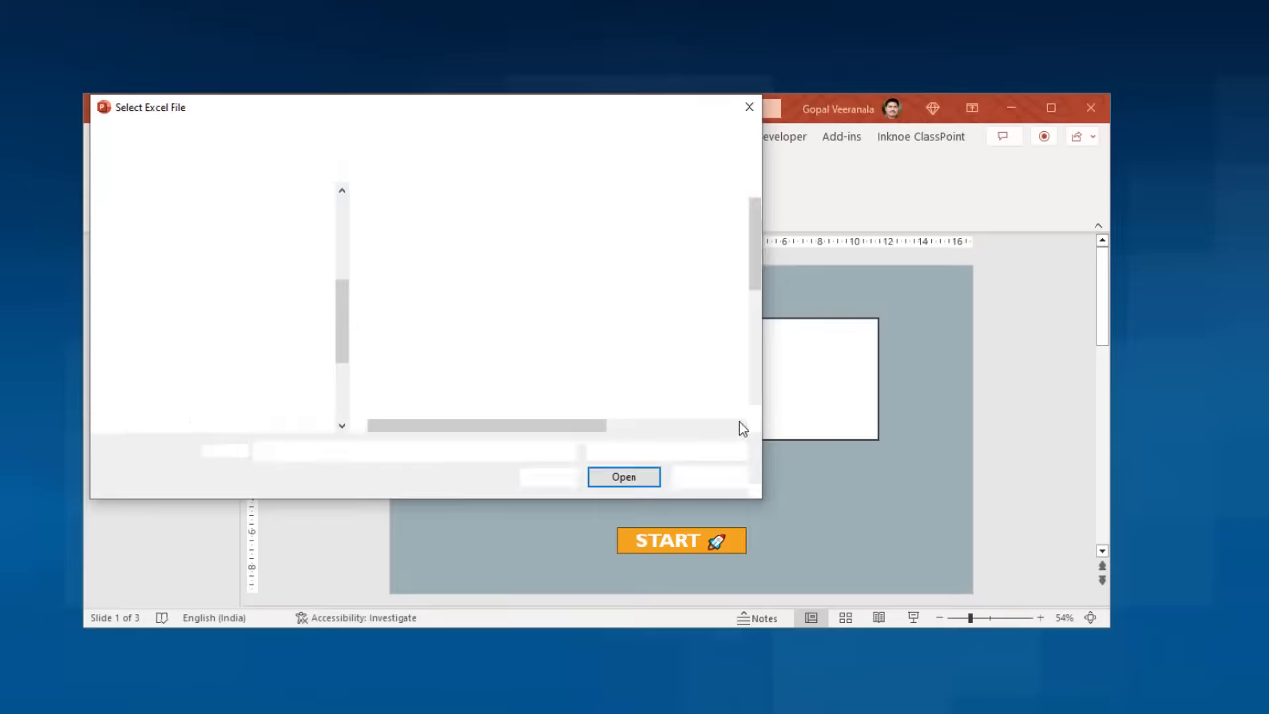
pyautogui.click(624, 476)
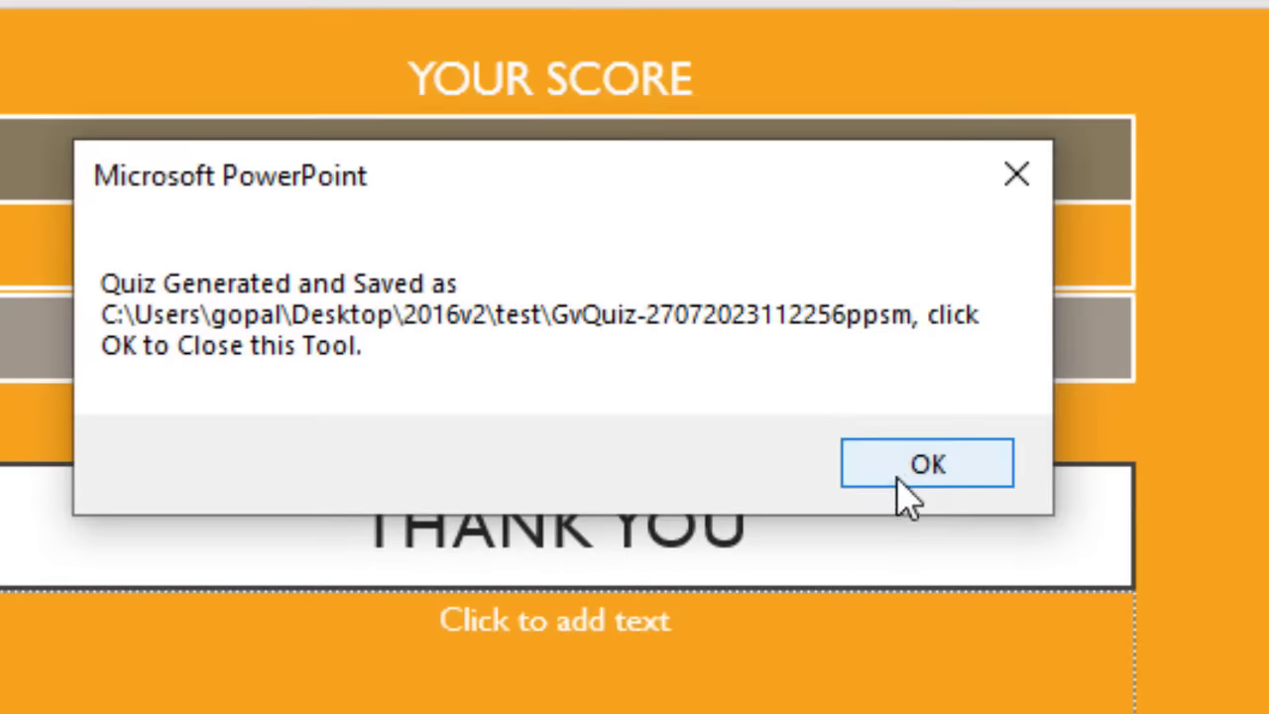
pyautogui.click(935, 463)
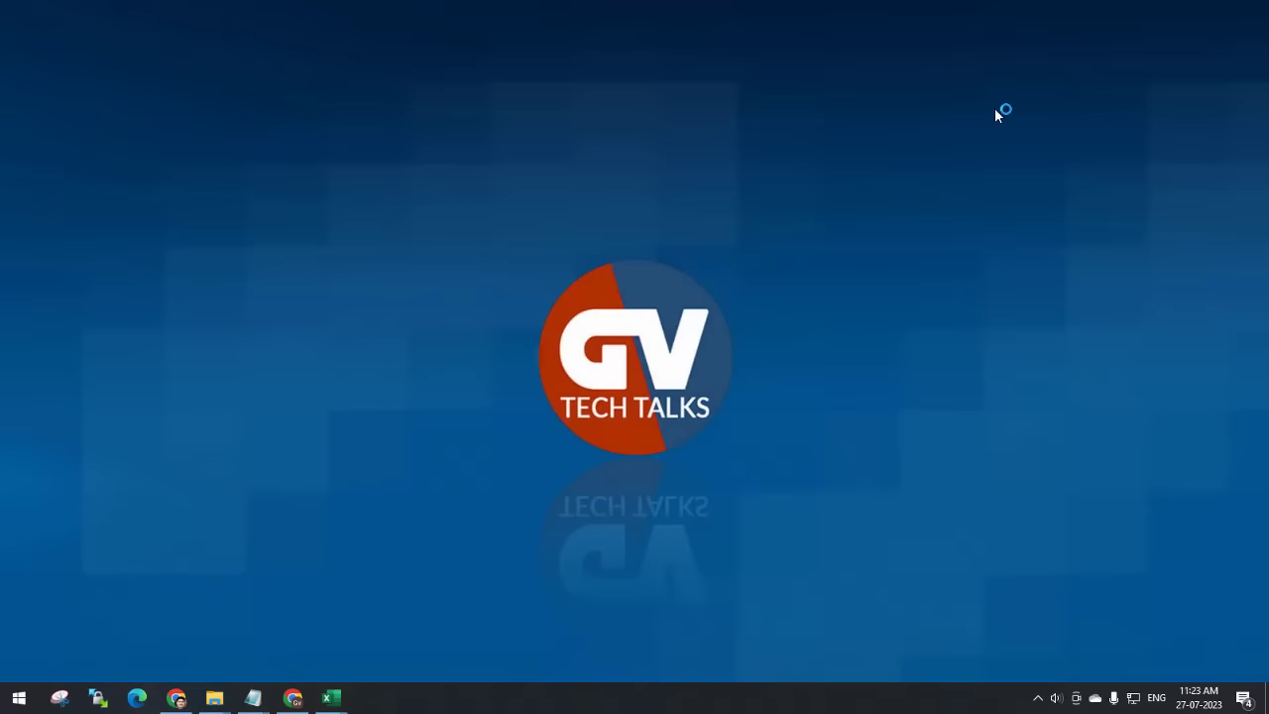
pyautogui.click(371, 697)
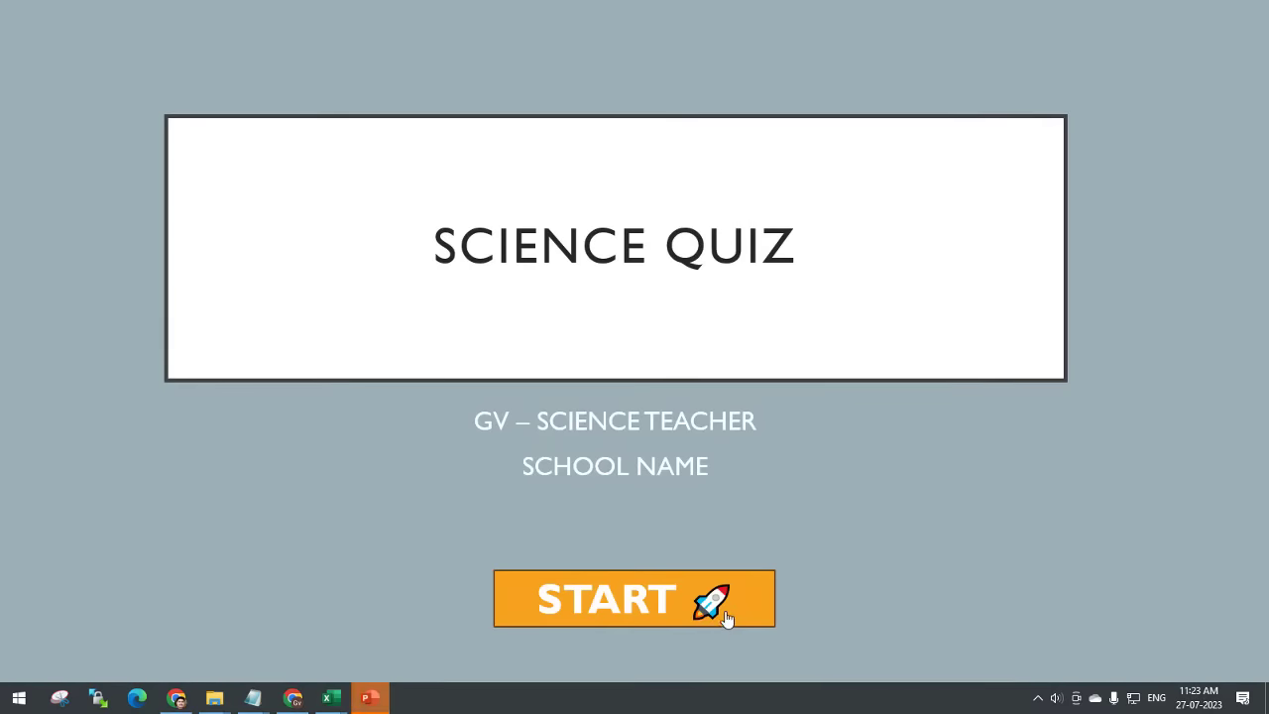